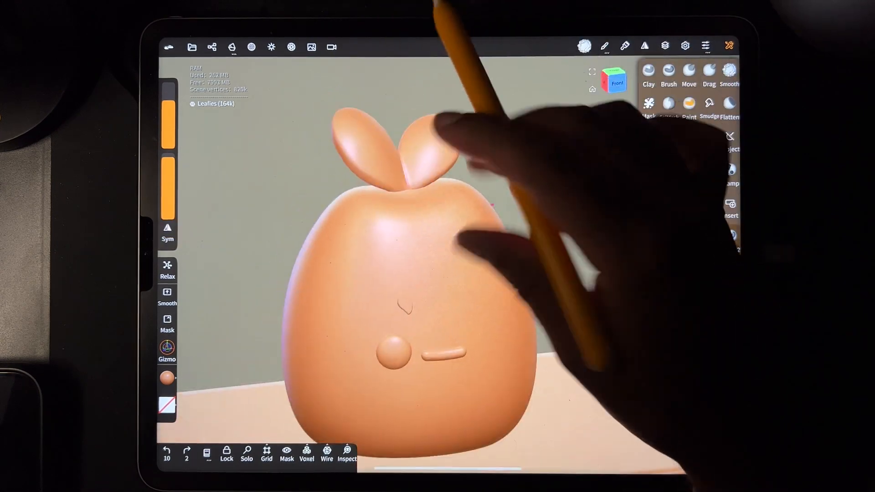
- Select the apple-shaped body object so mirror symmetry applies to it
click(247, 453)
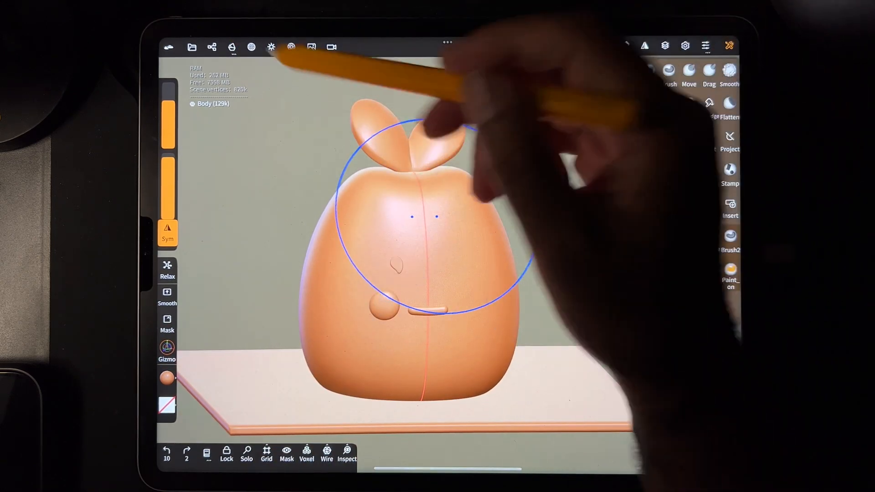
- Set the Body material to Blending with opacity around 0.4 so it shows through
click(232, 46)
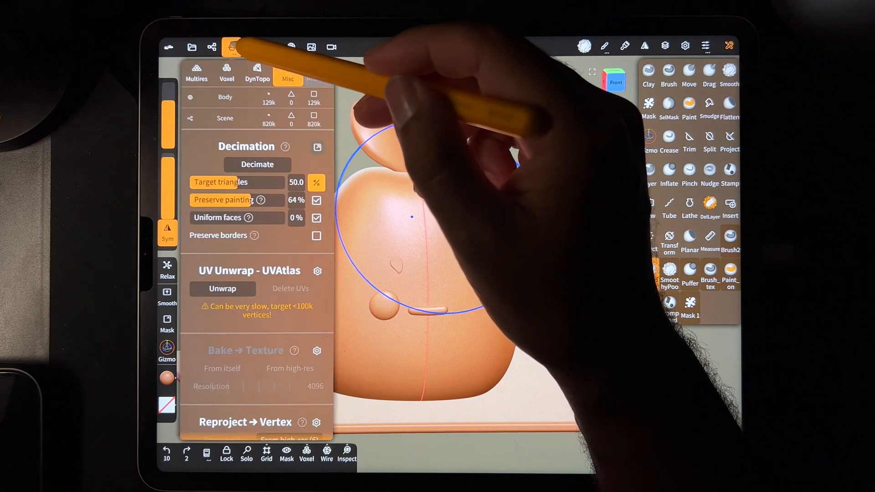
click(252, 46)
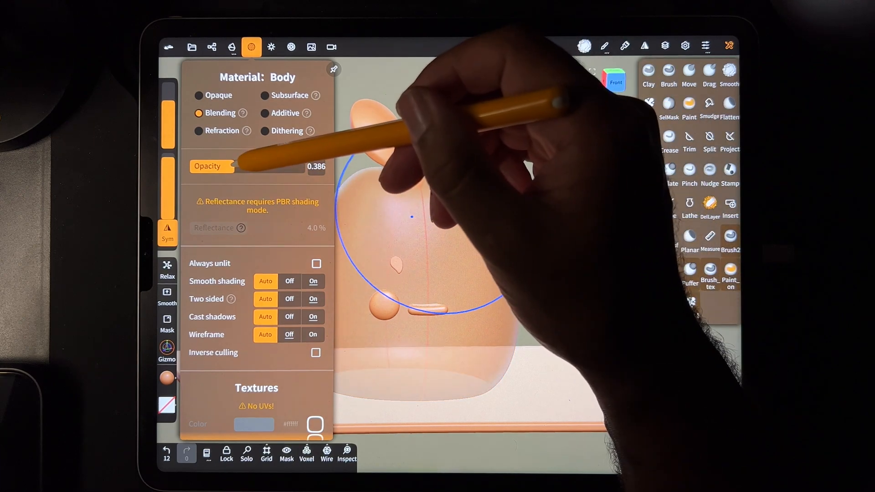
click(250, 46)
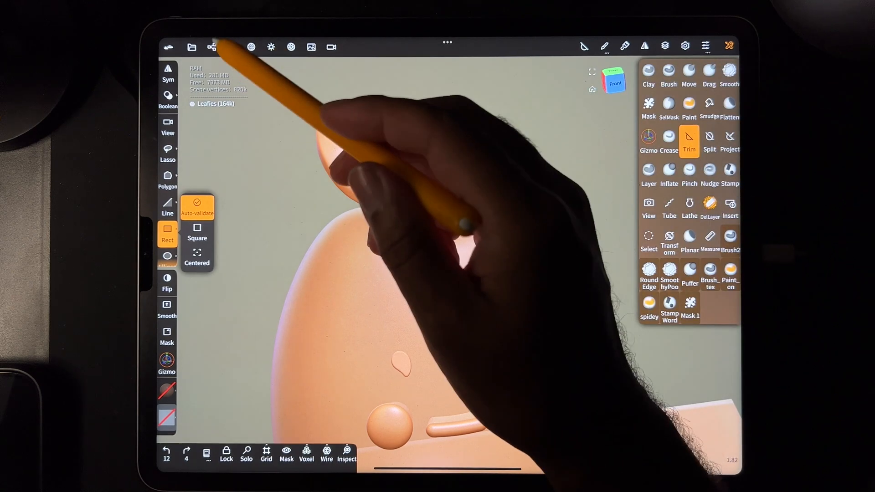
- Clone the leaves, make the copy see-through, and name it 'Leafies cut'
click(211, 47)
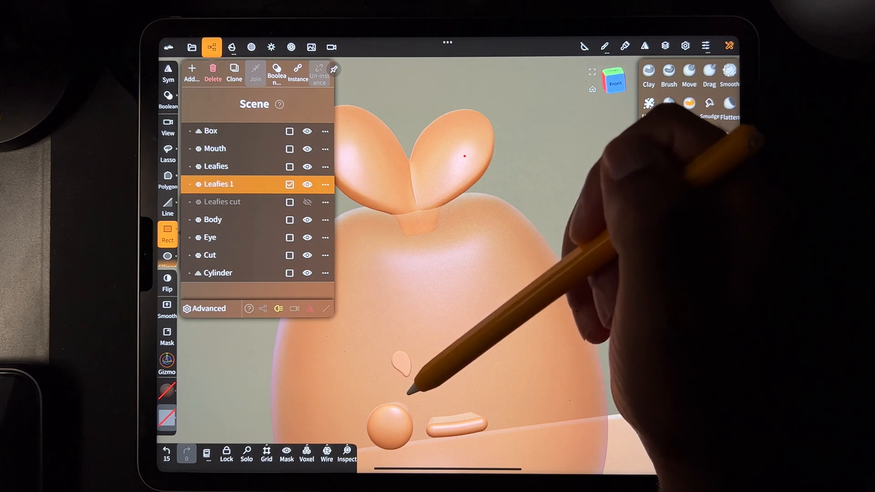
click(251, 47)
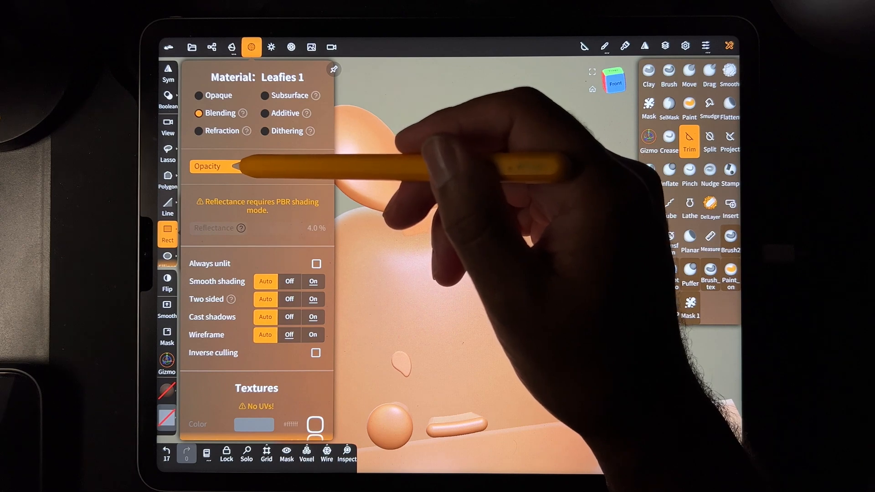
click(212, 47)
text(Leafies cu)
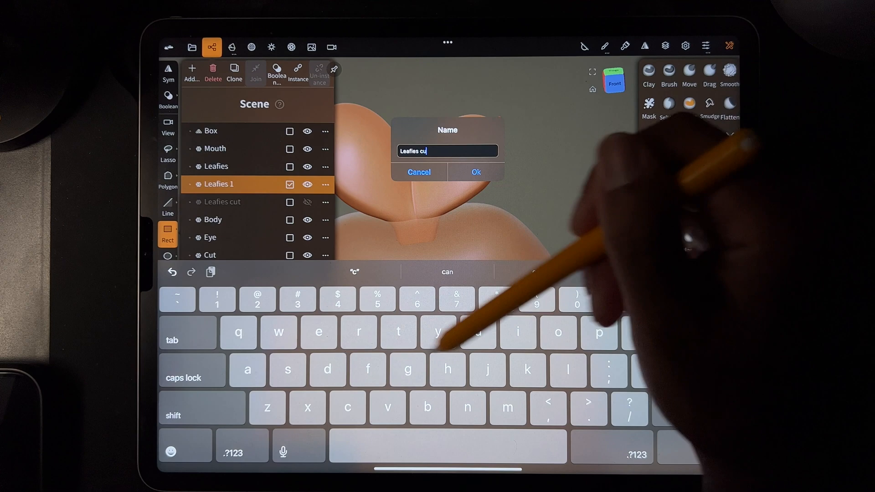
click(475, 173)
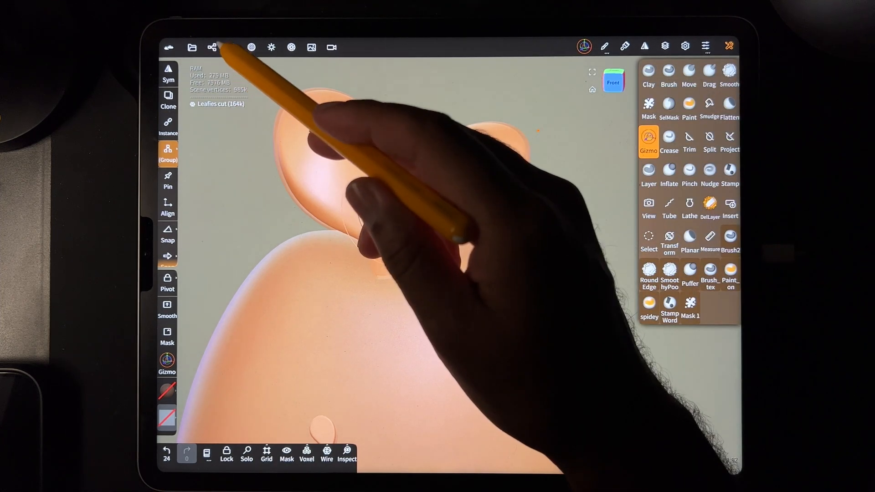
- Make the enlarged 'Leafies cut' copy opaque again in its material settings
click(252, 47)
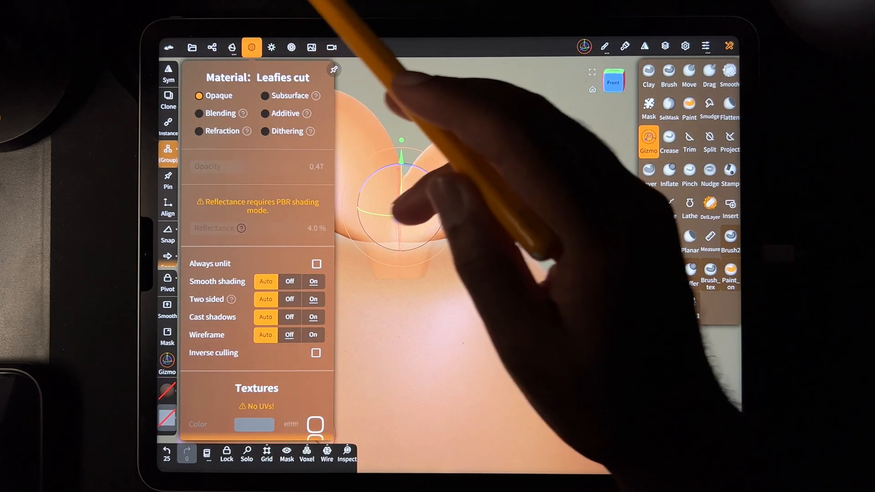
click(251, 47)
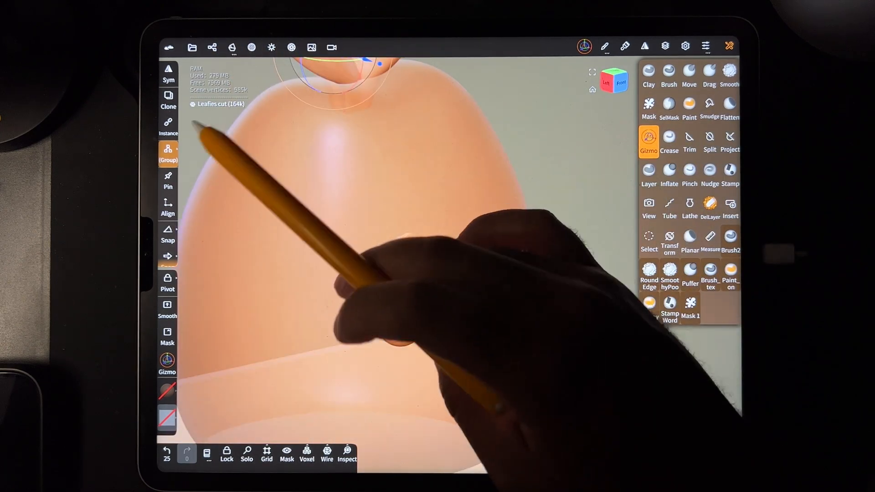
- Clone Eye, rename the copy 'Eye cut', and stretch it into a long tapered cutter
click(211, 46)
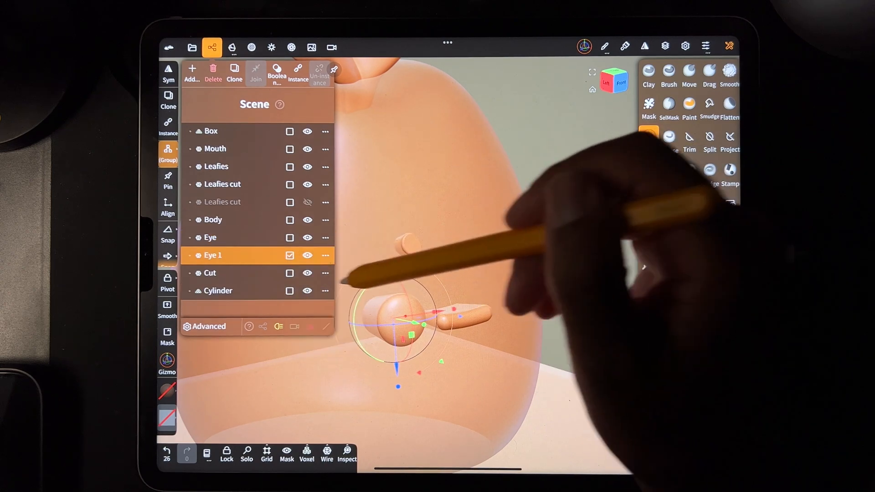
click(325, 255)
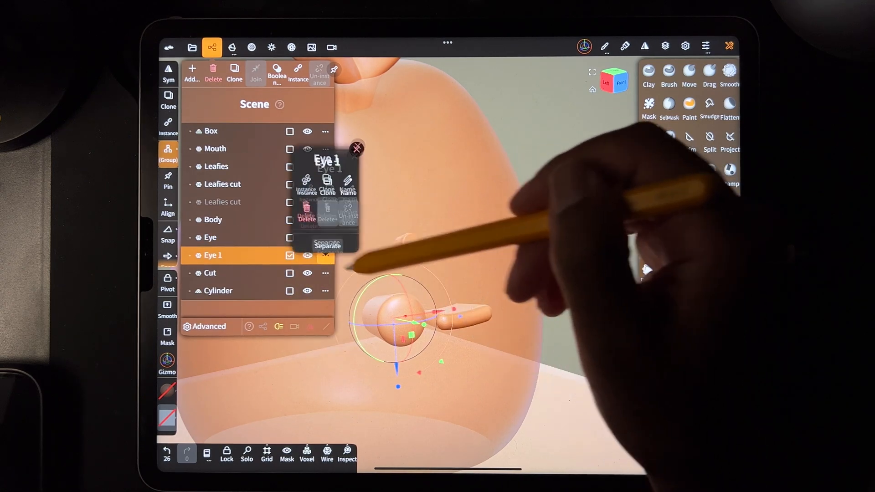
click(347, 181)
text(Eye cut)
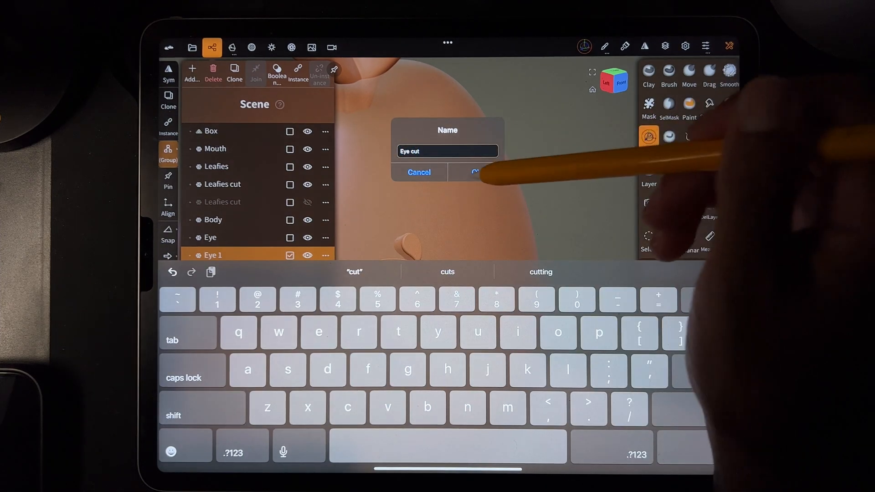
click(480, 172)
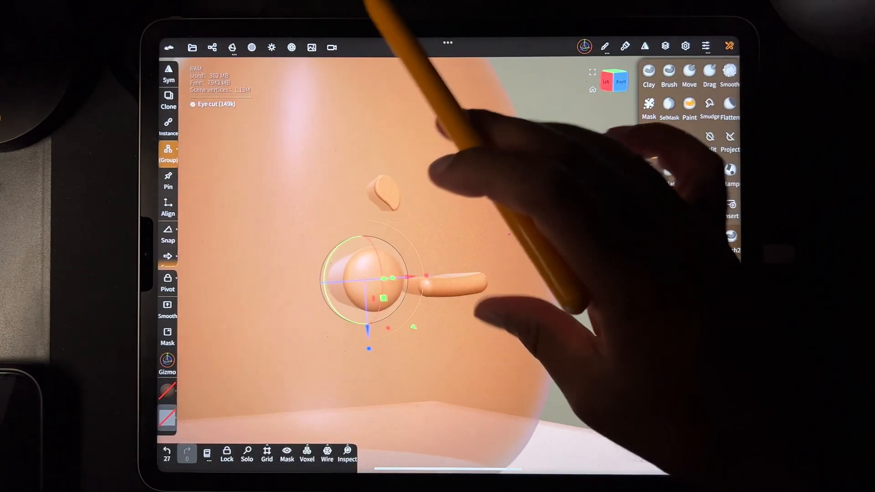
click(251, 46)
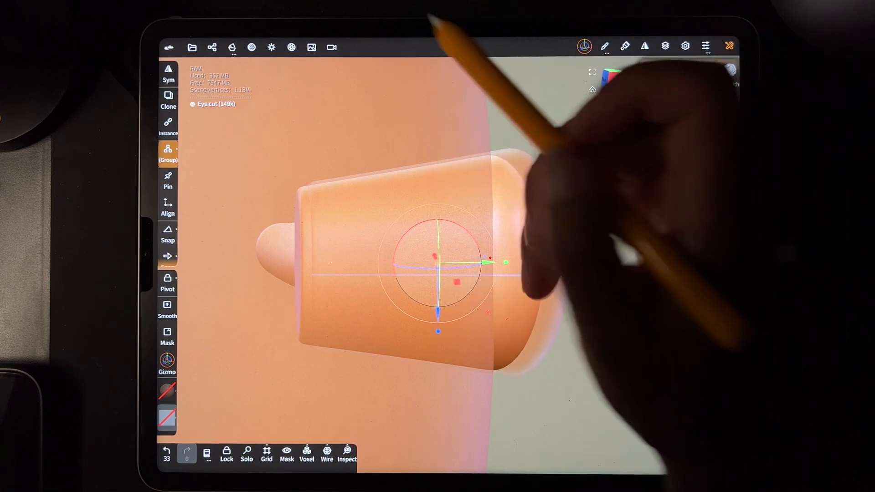
- Remove the extra Eye cut duplicate, then bring up the Body material settings
click(211, 46)
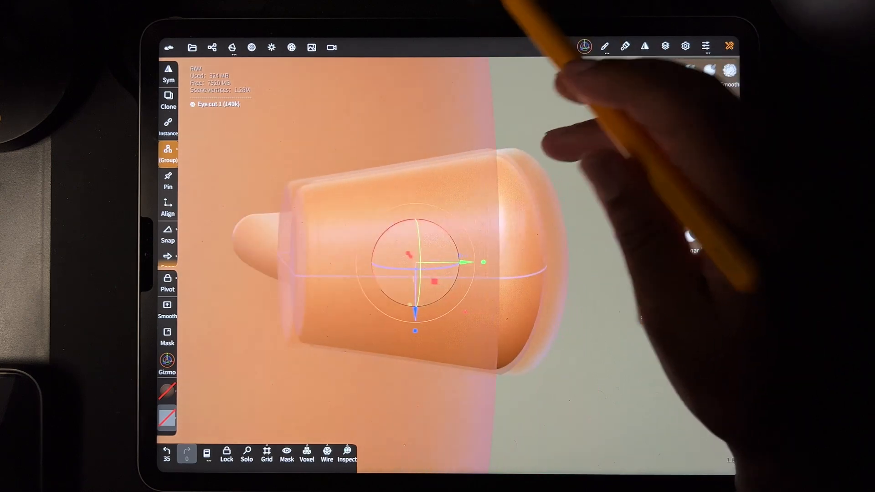
click(211, 47)
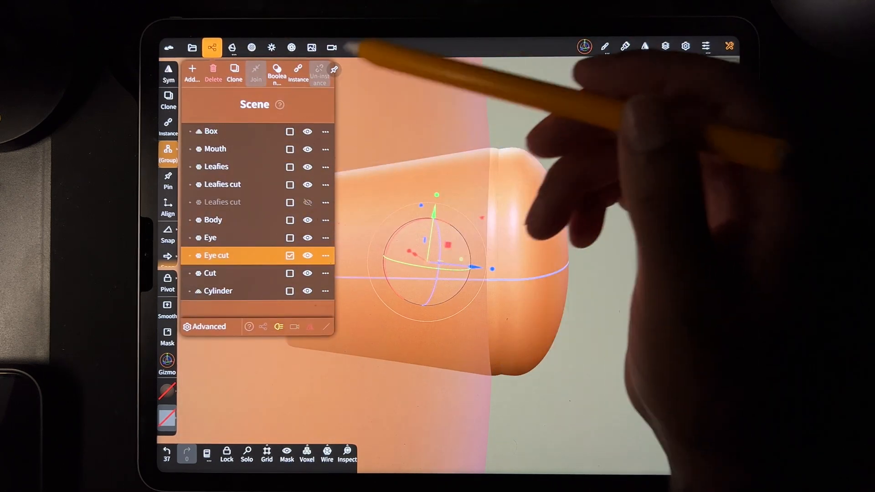
click(252, 47)
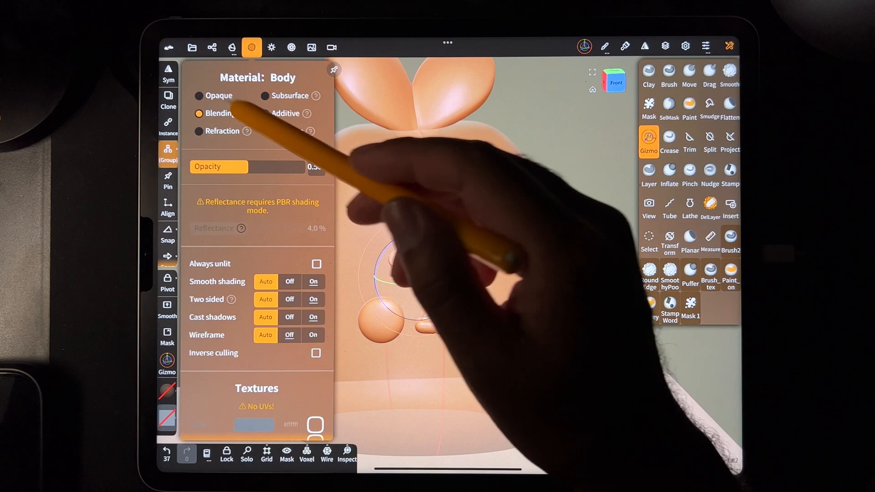
- Mirror the Eye with World symmetry Left to Right, confirming Yes
click(213, 46)
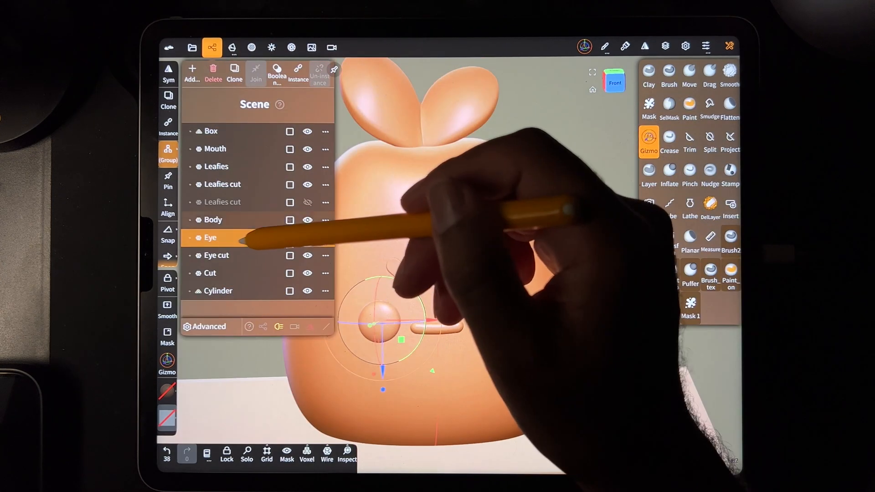
click(289, 238)
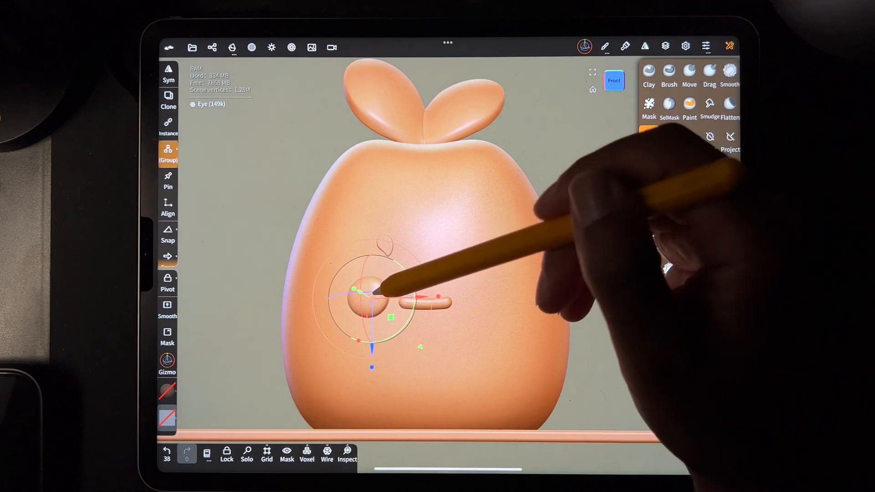
click(646, 46)
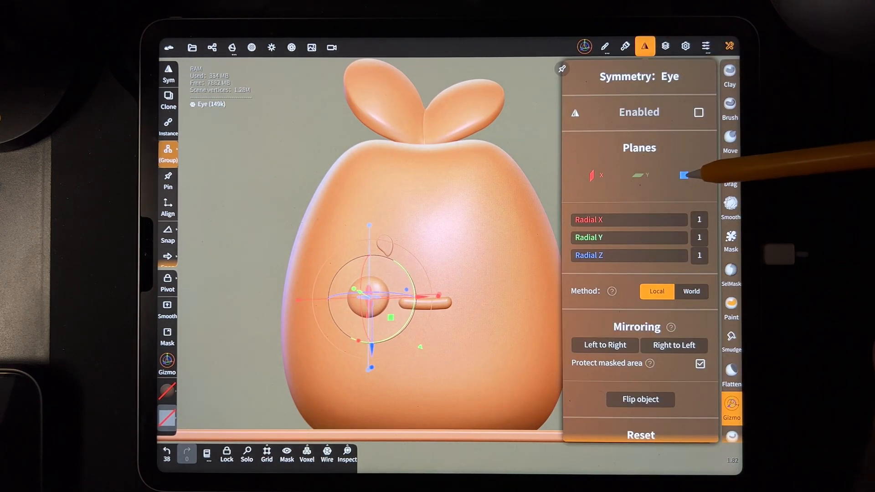
scroll(down, 3)
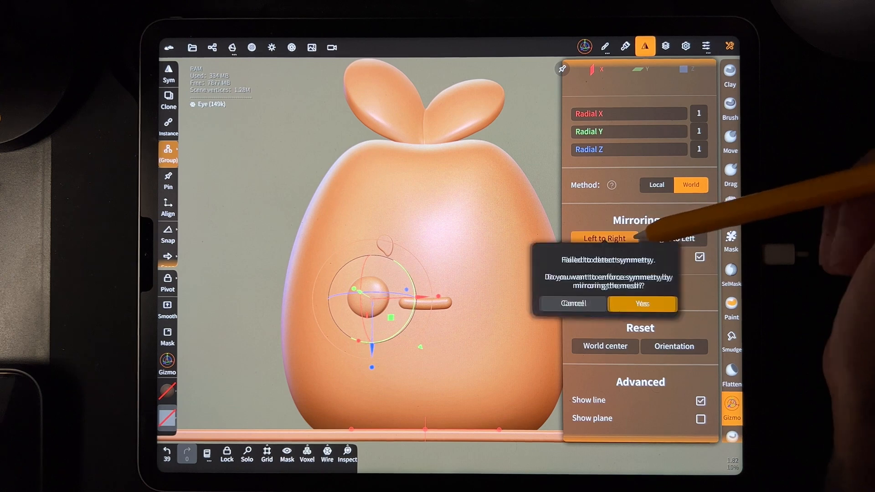
click(643, 303)
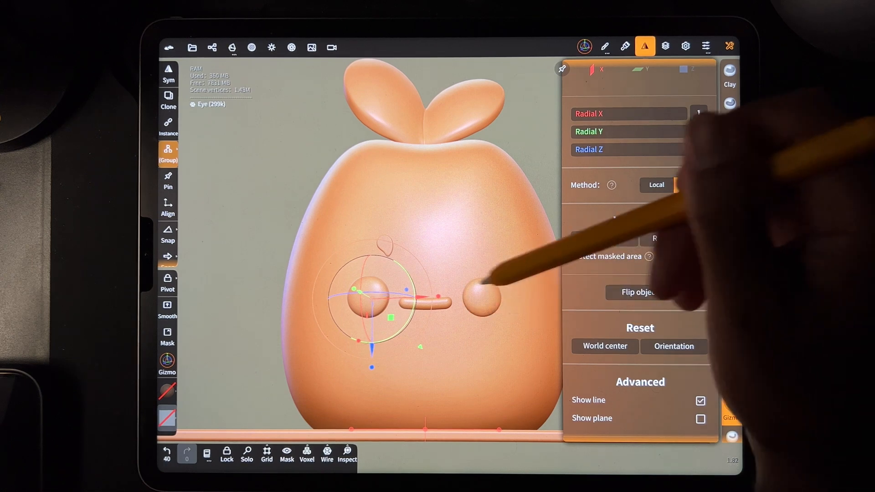
- Mirror the Eye cut shape to the other side of the face the same way
click(212, 47)
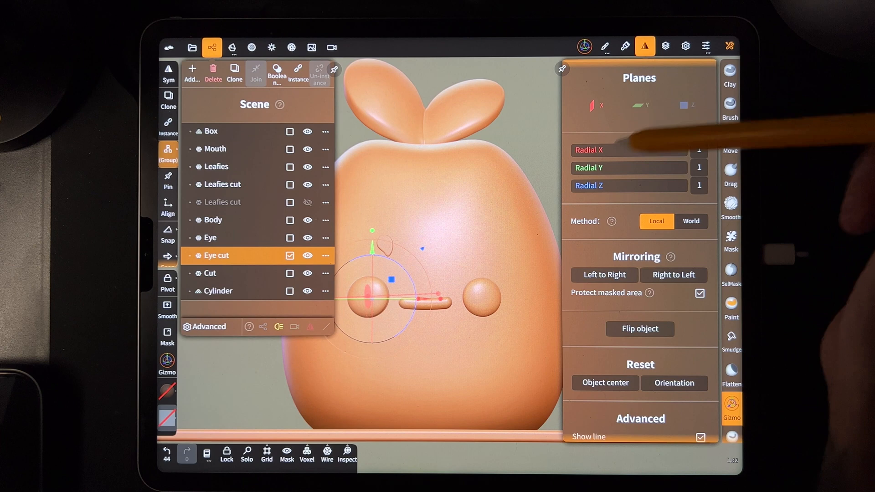
click(691, 220)
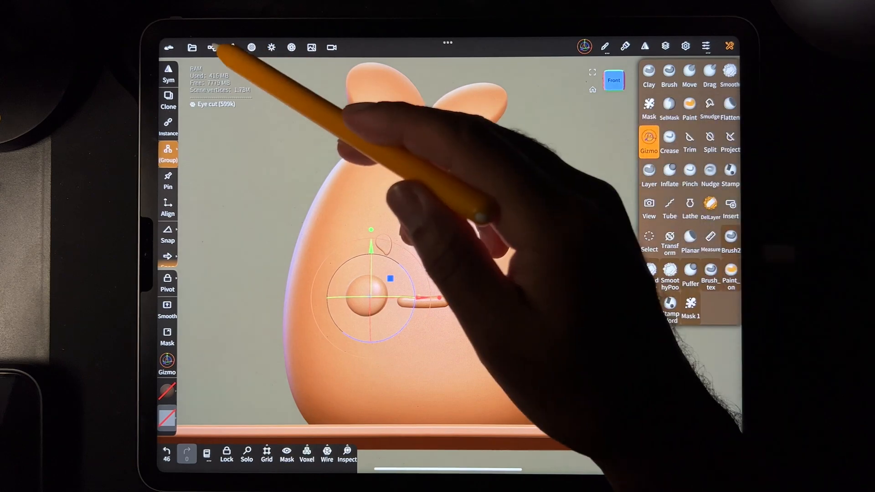
- Delete unused objects, multi-select Body, Leafies cut and Eye cut, and bring up Boolean
click(211, 46)
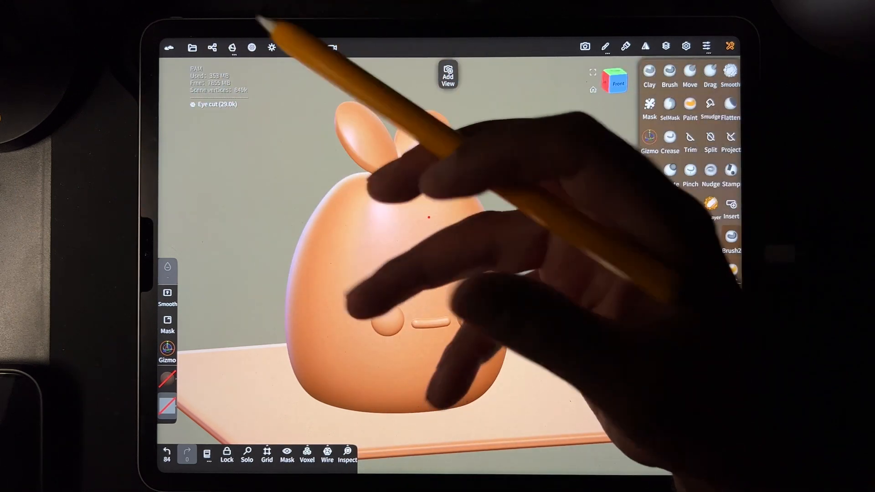
click(649, 207)
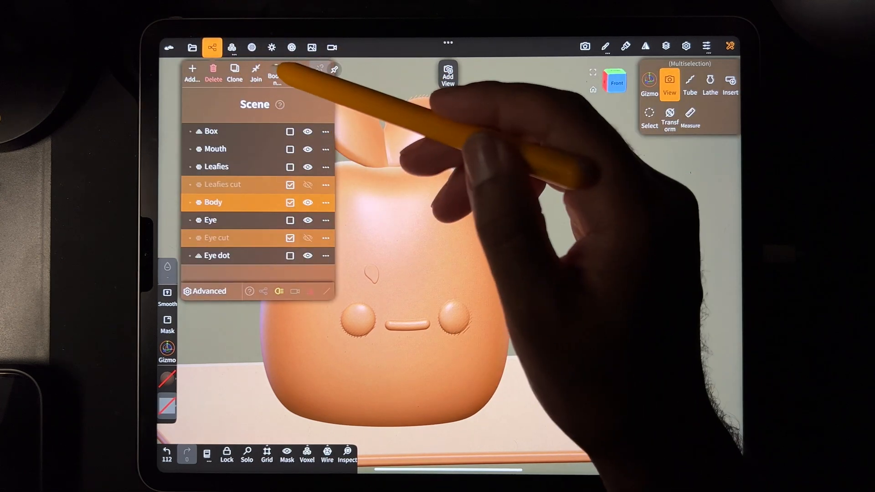
click(276, 73)
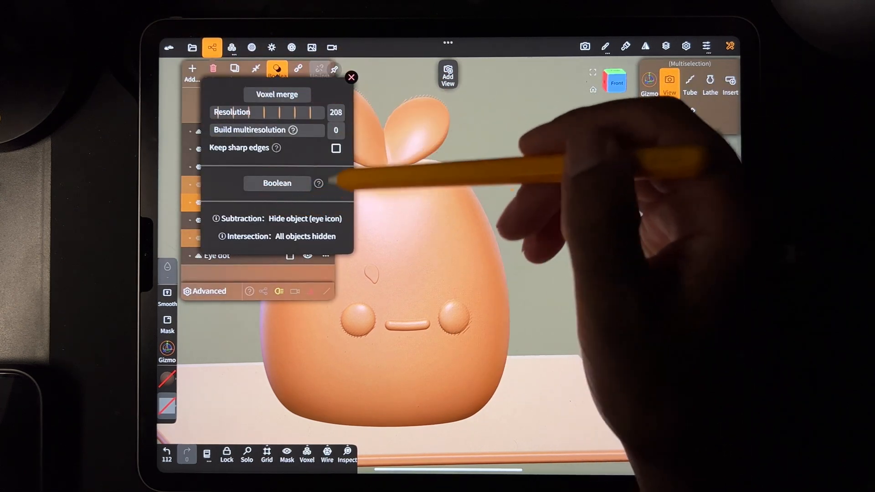